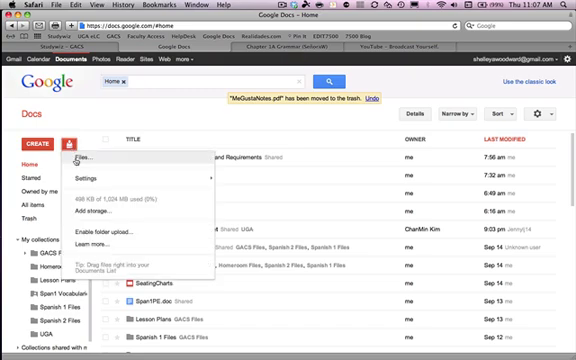
Choose MeGustaNotes.pdf from the computer for upload into Google Docs
click(83, 156)
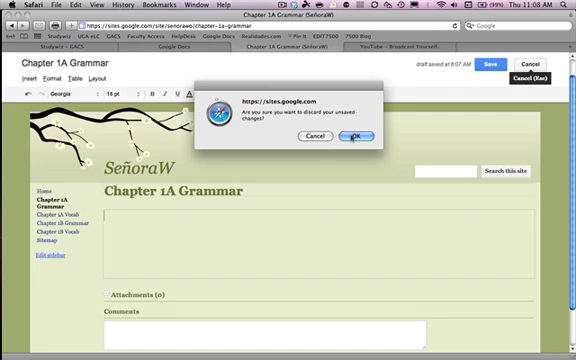
Confirm discarding the unsaved edits to the Chapter 1A Grammar page
click(356, 137)
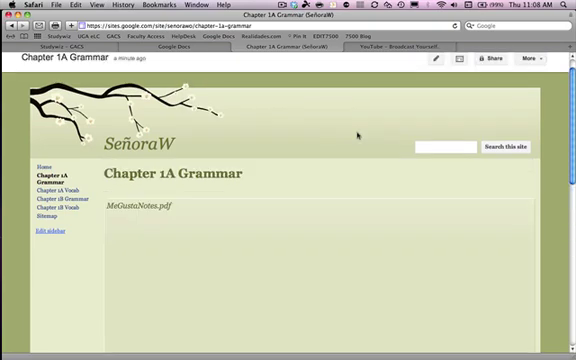
scroll(down, 3)
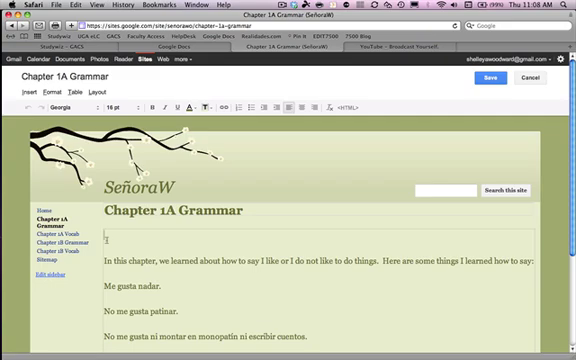
Insert the MeGustaNotes.pdf document at the top of Chapter 1A Grammar and save the page
click(20, 93)
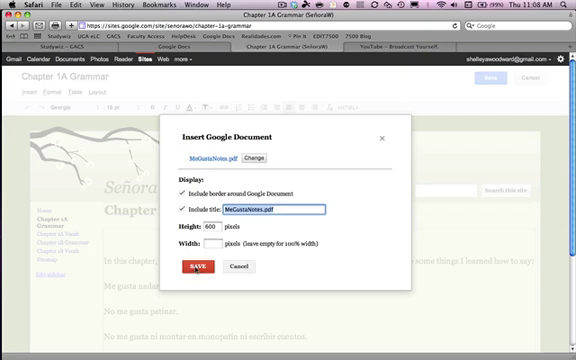
click(193, 267)
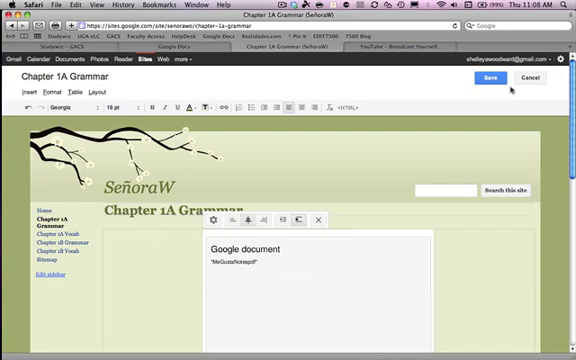
click(490, 78)
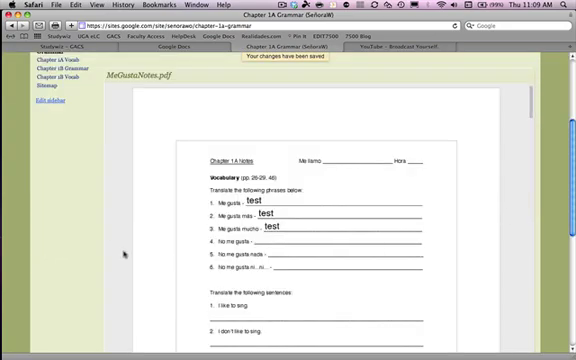
scroll(down, 3)
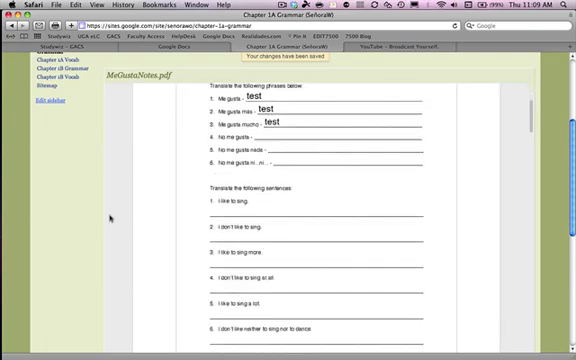
scroll(down, 3)
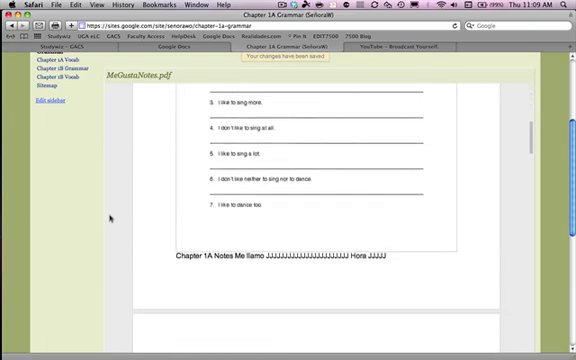